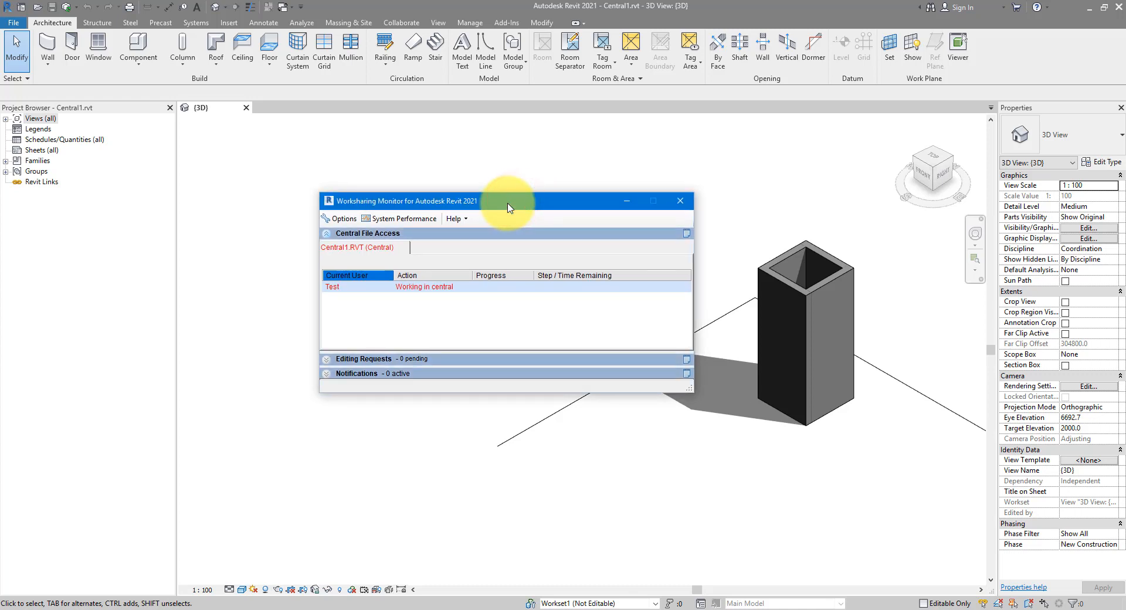
mouse_move(463, 290)
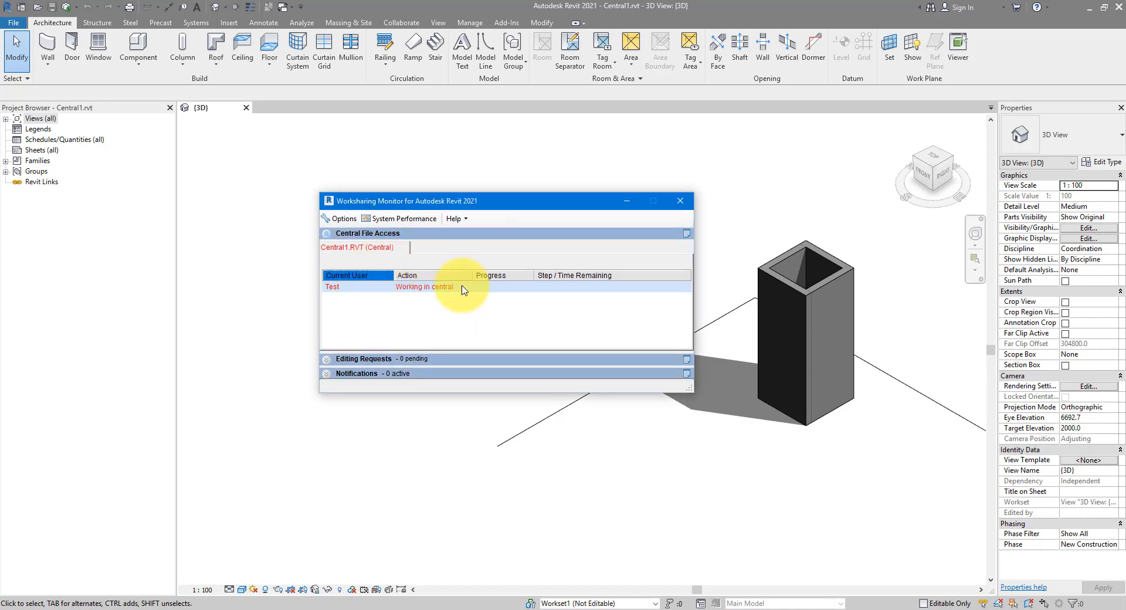
mouse_move(481, 318)
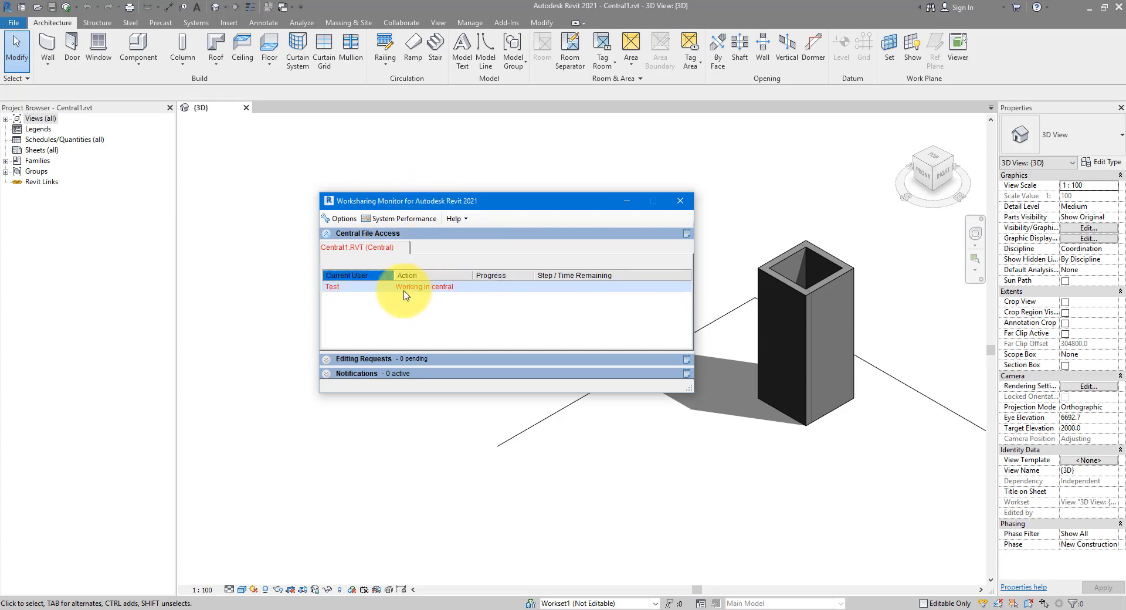
mouse_move(487, 312)
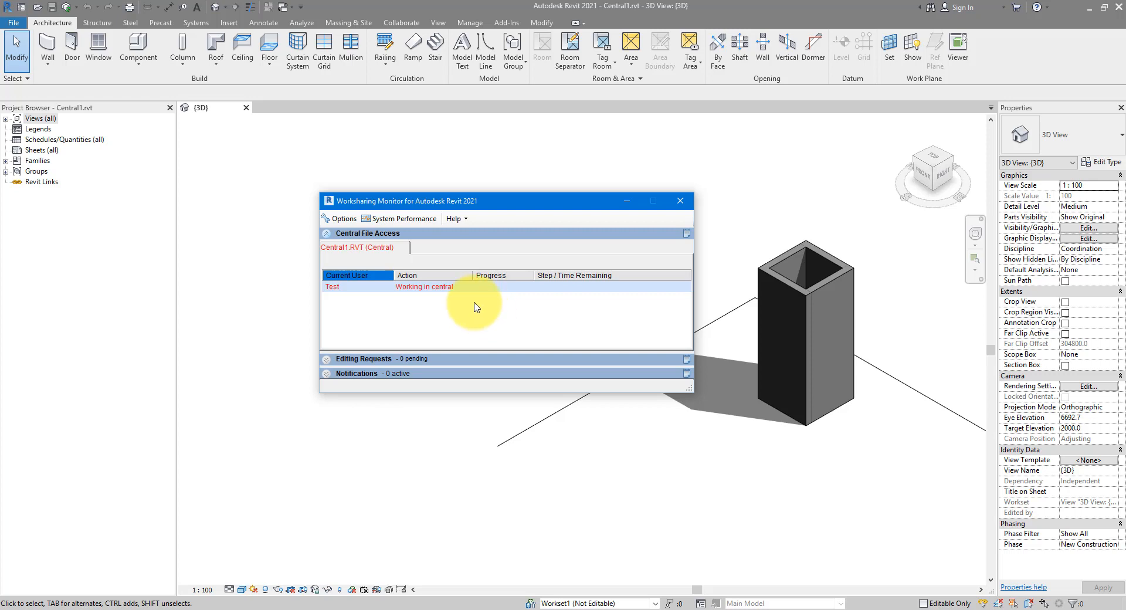
mouse_move(495, 305)
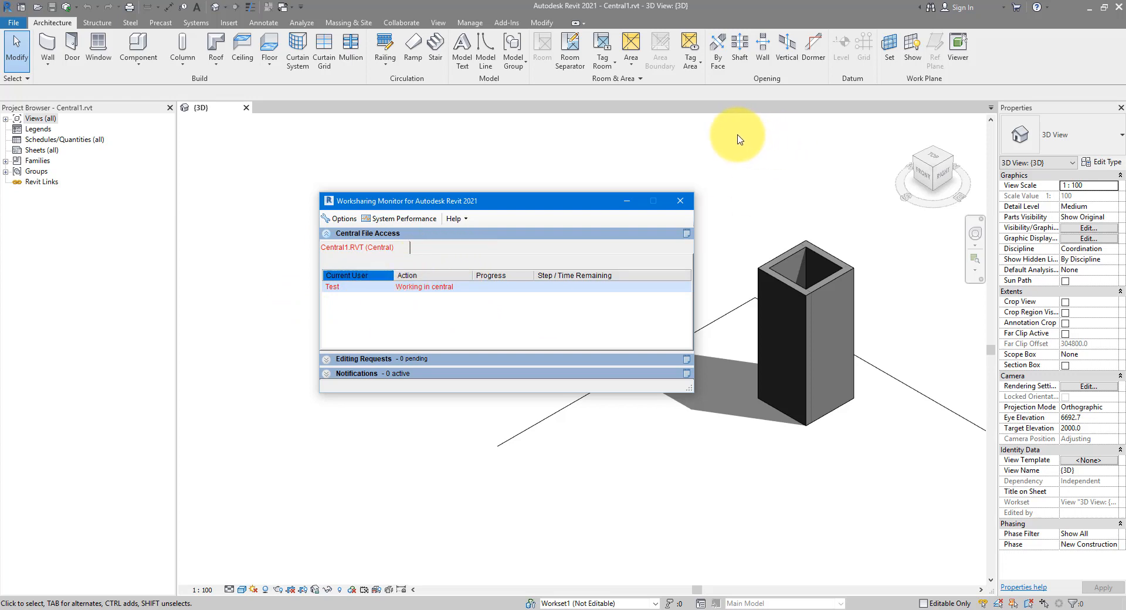
mouse_move(755, 221)
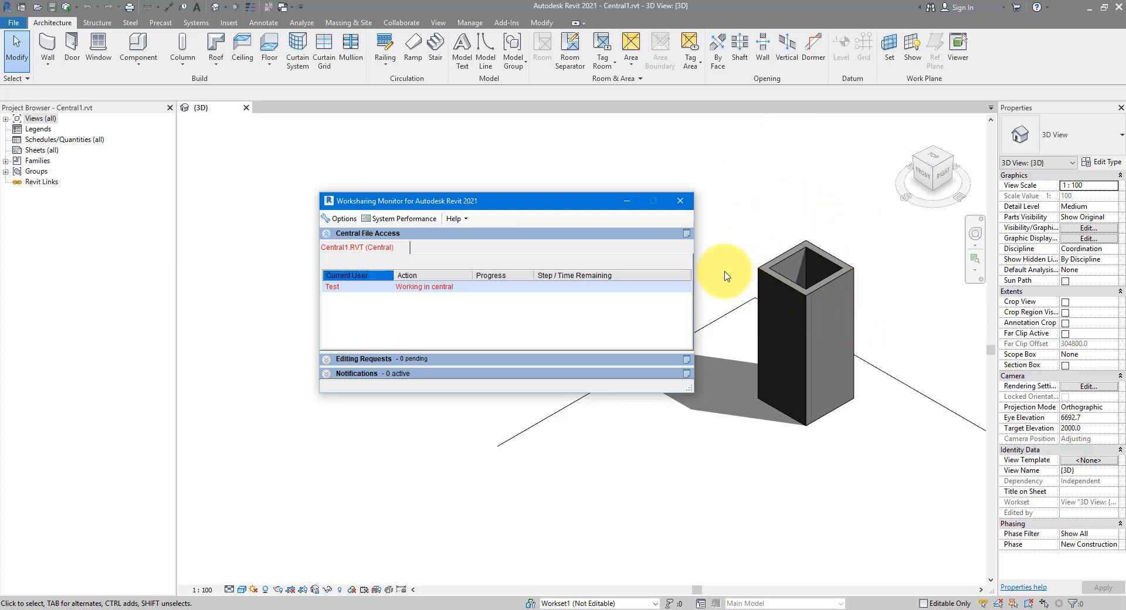
mouse_move(525, 160)
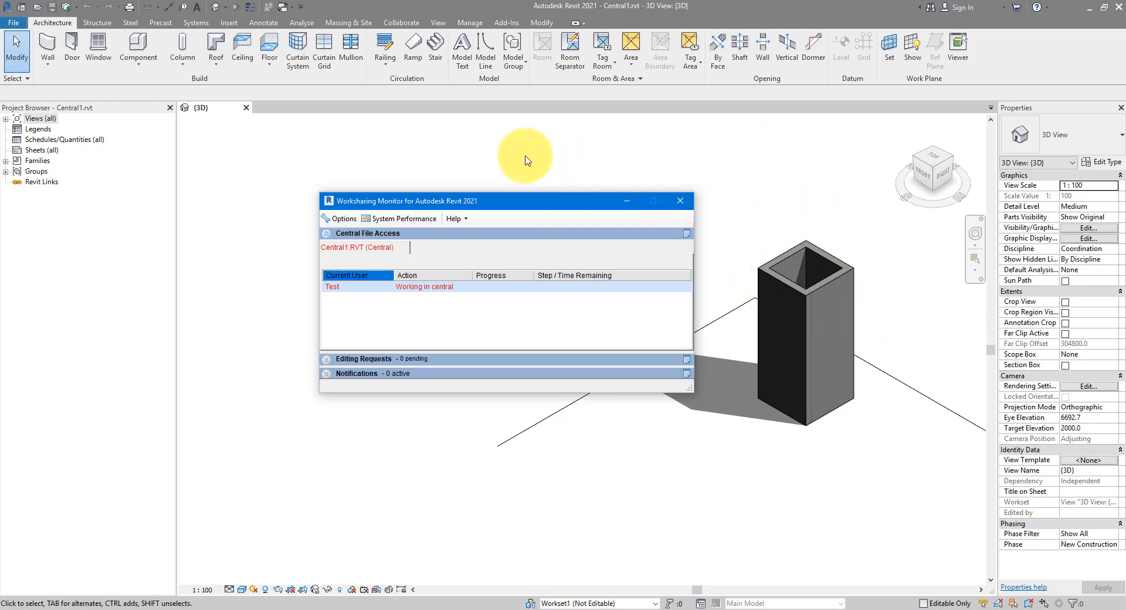
- Close the Worksharing Monitor and save the current central model
click(679, 200)
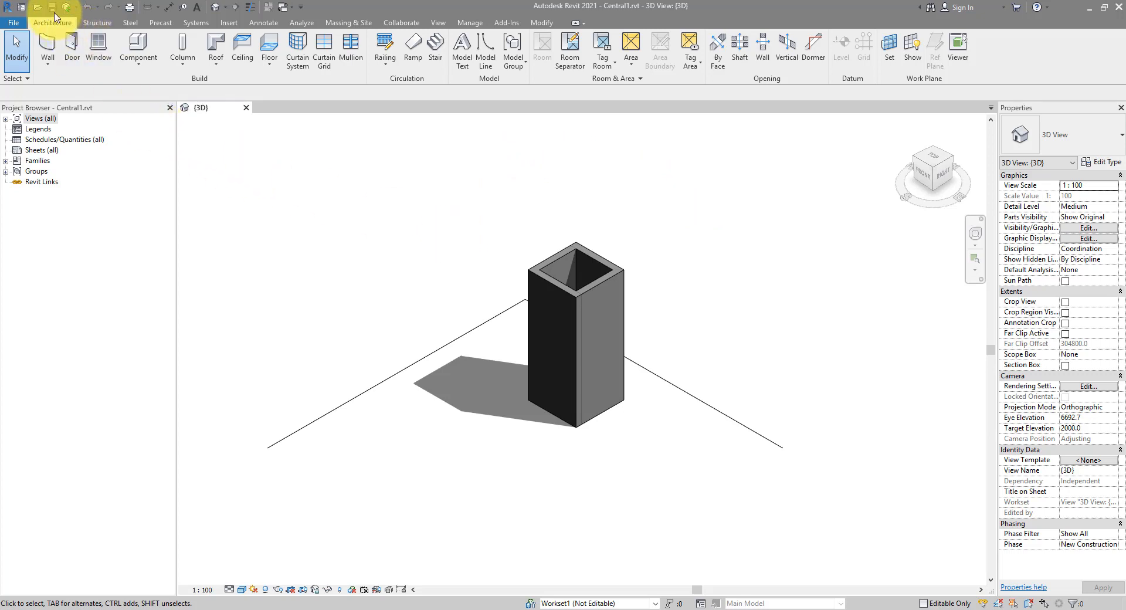
mouse_move(38, 7)
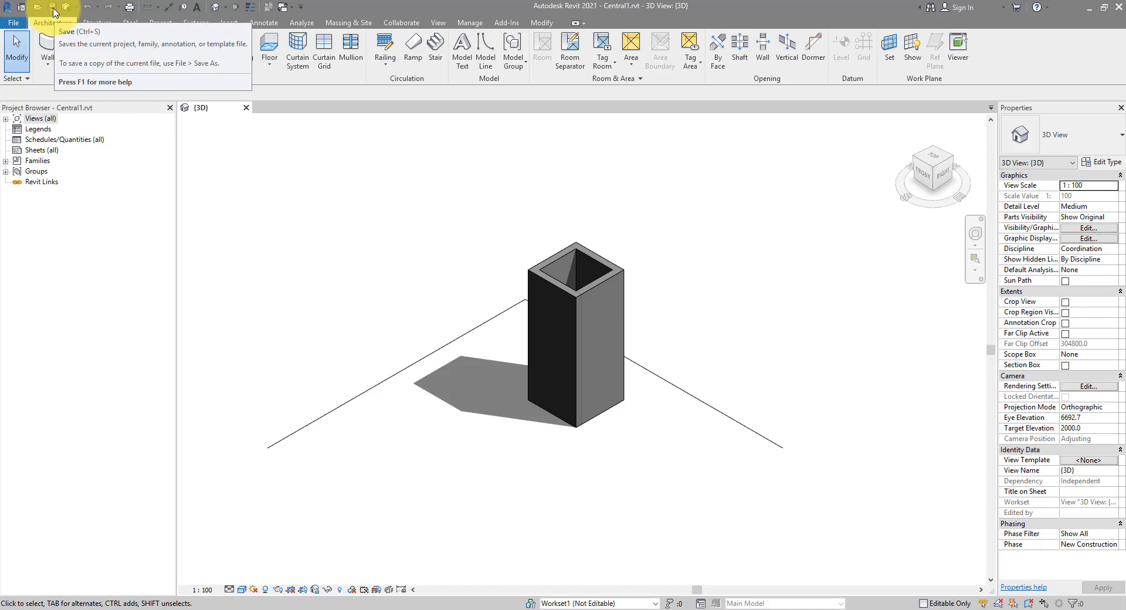
click(51, 22)
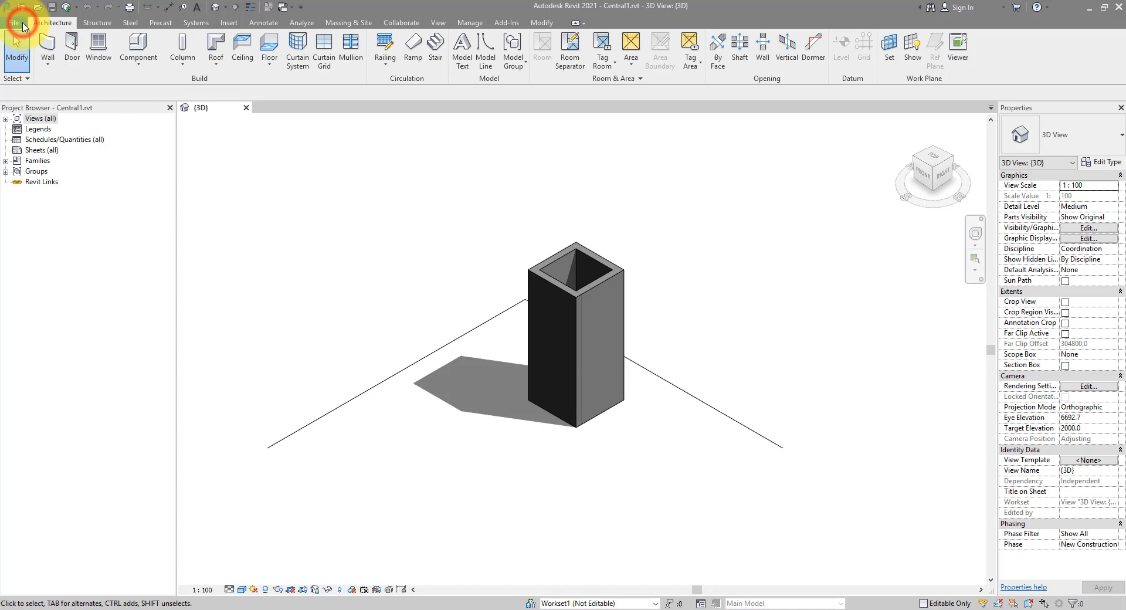
- Start Save As Project to save a new copy of the model
click(13, 22)
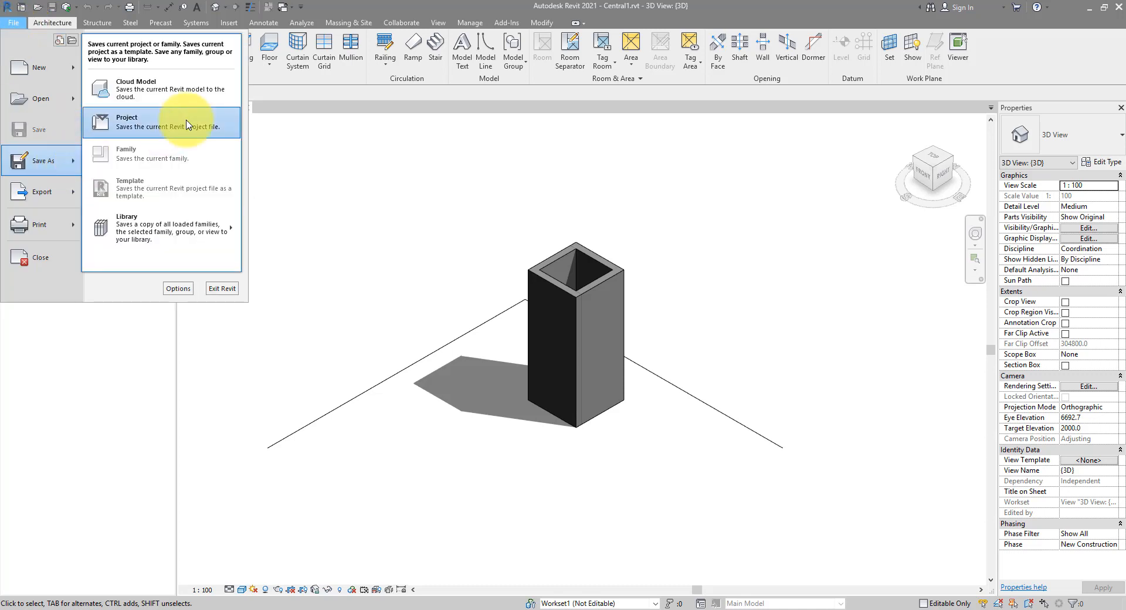
click(136, 122)
text(Local3)
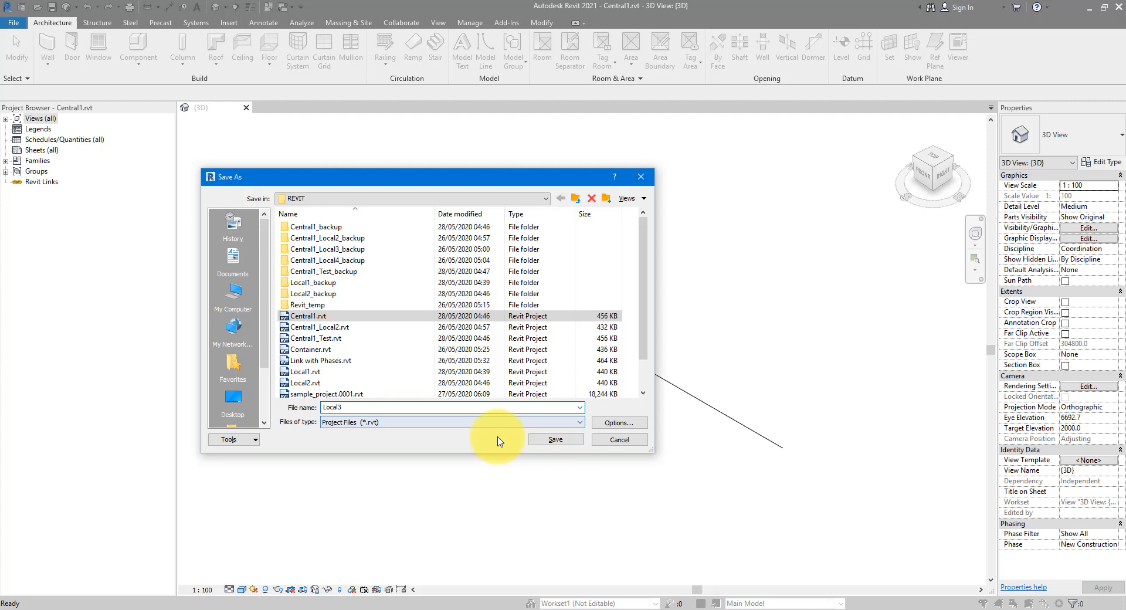
click(618, 422)
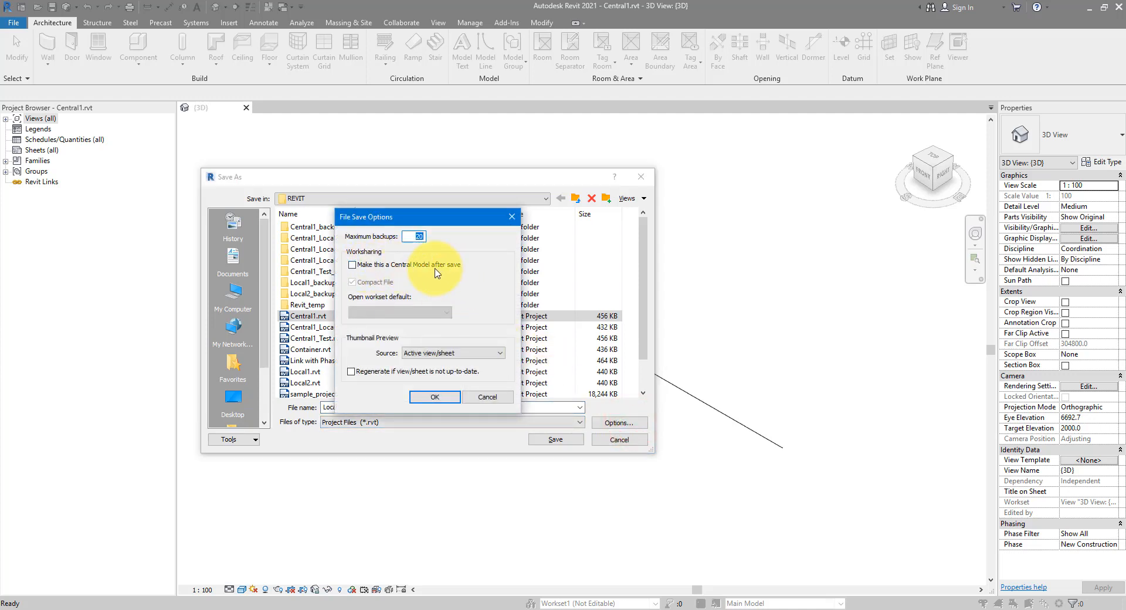
mouse_move(481, 397)
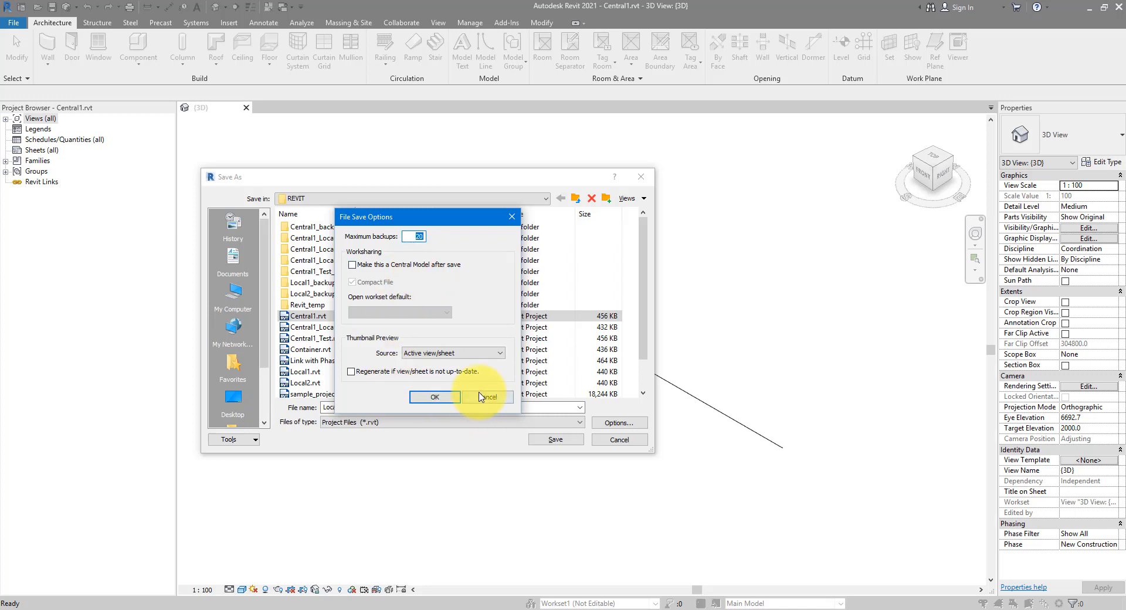
click(435, 397)
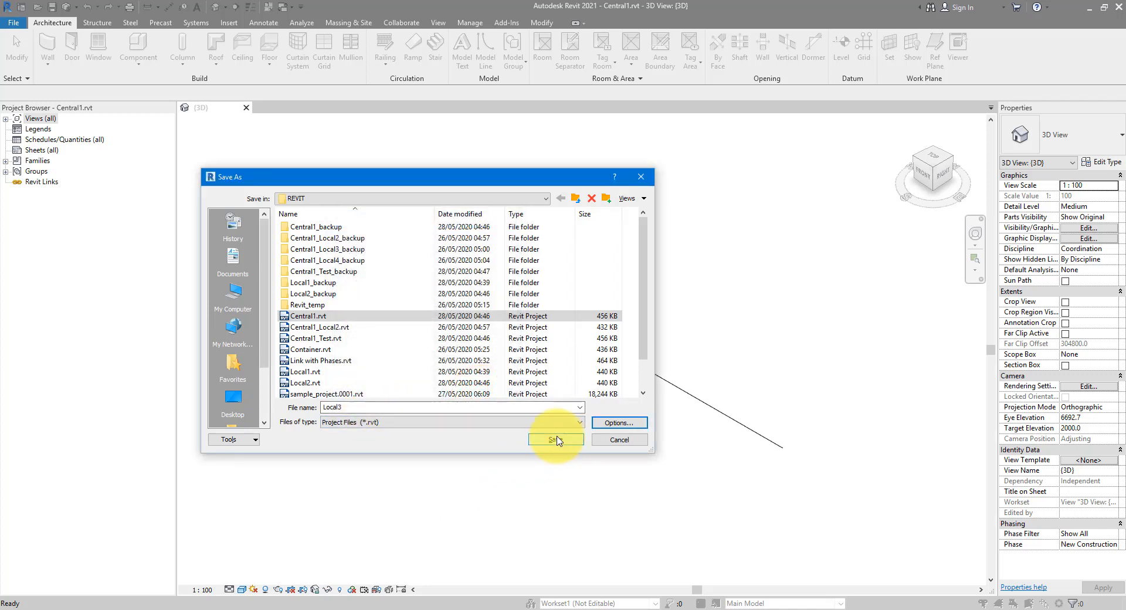
- Save the model as Local3.rvt and synchronize it with Central1.rvt
click(555, 439)
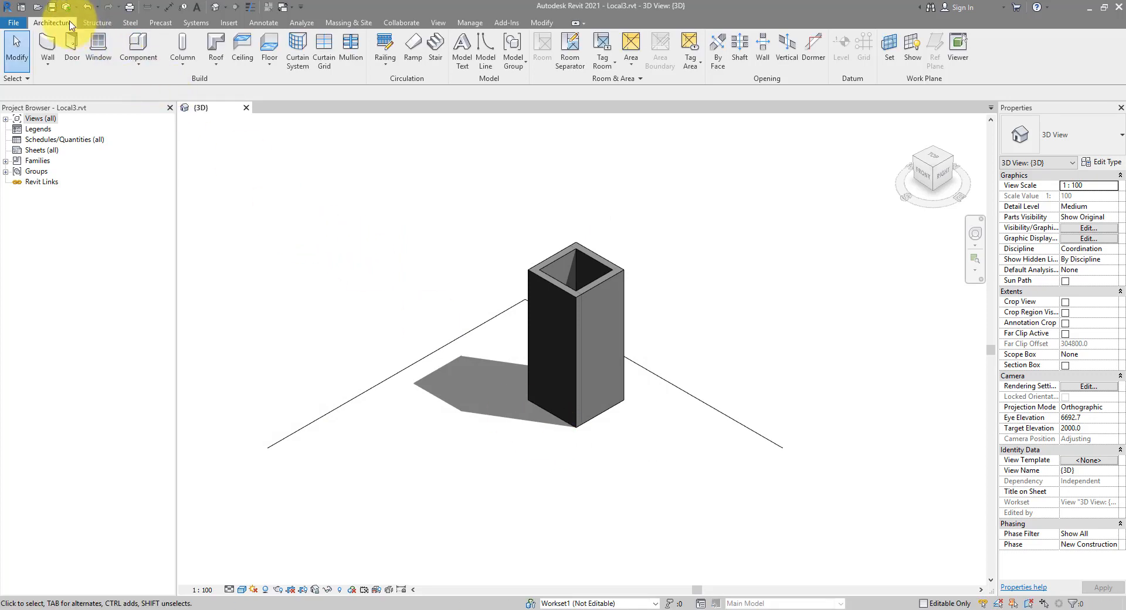
mouse_move(54, 7)
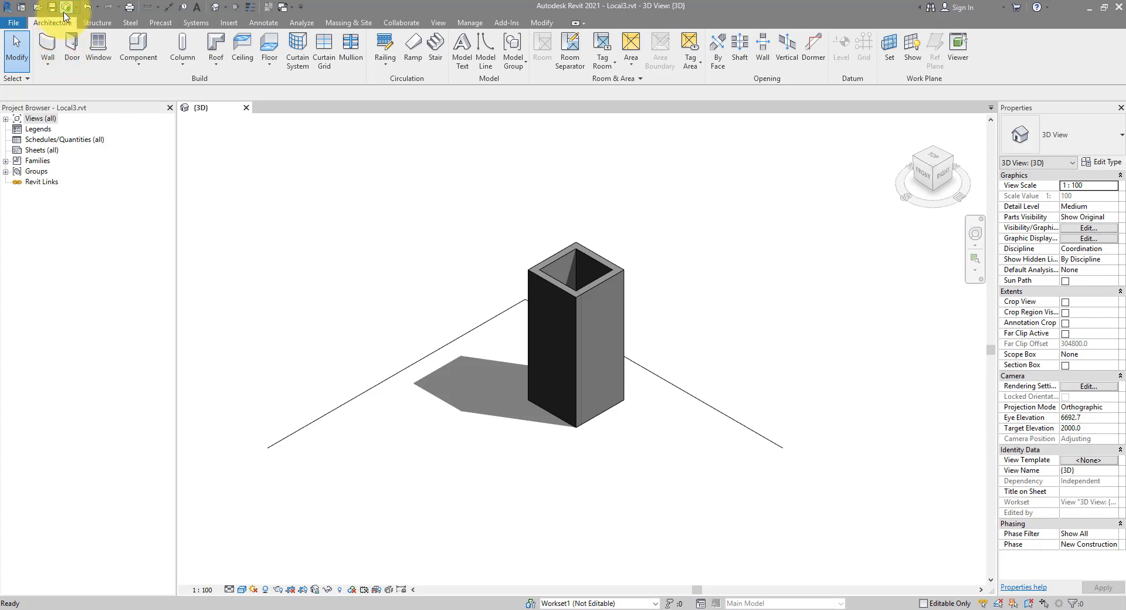
click(67, 7)
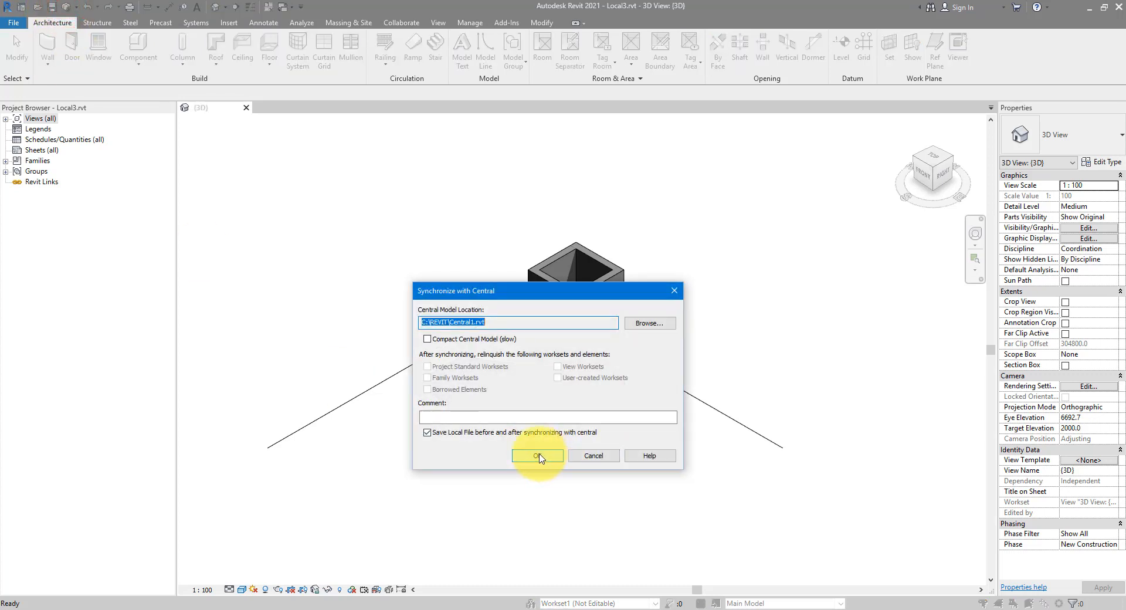
click(537, 456)
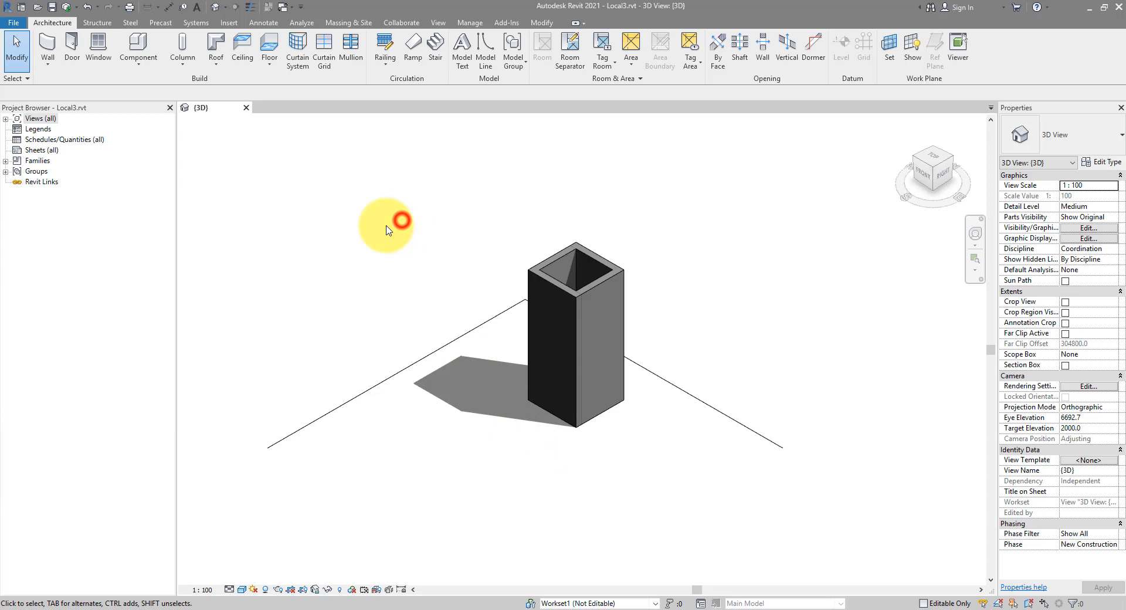
- Return to Home, decline the new-local prompt and bring up the Open dialog for models
click(13, 23)
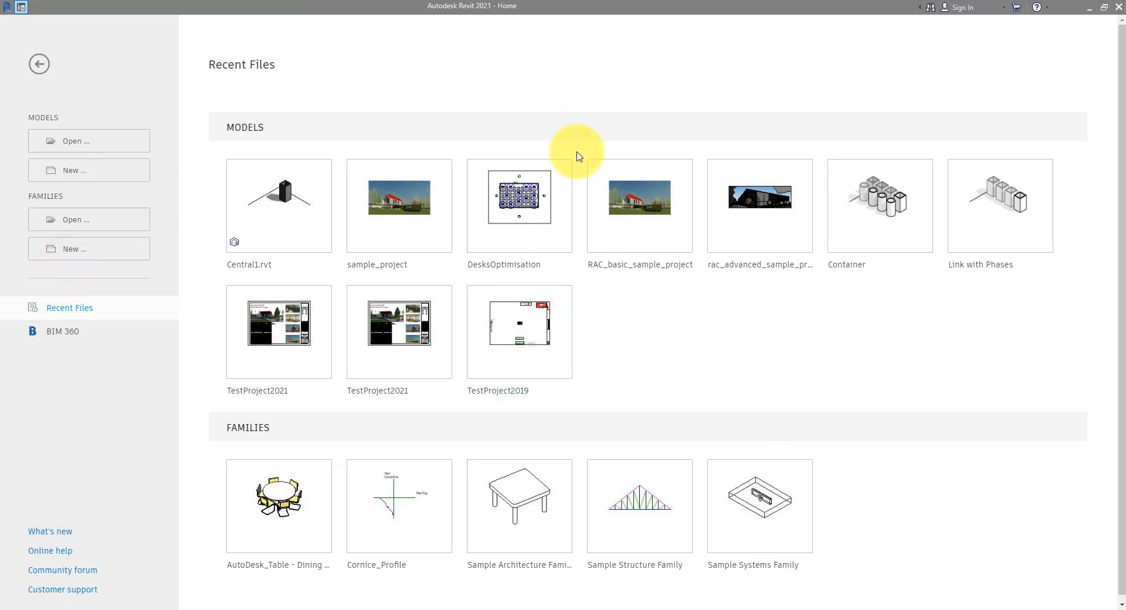
mouse_move(332, 115)
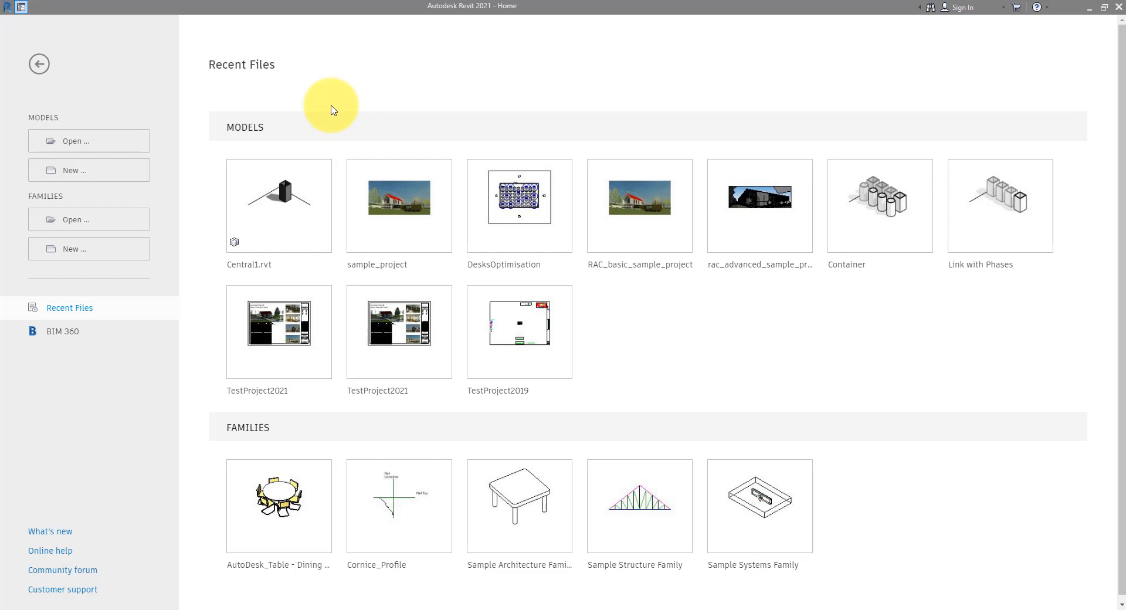
mouse_move(303, 86)
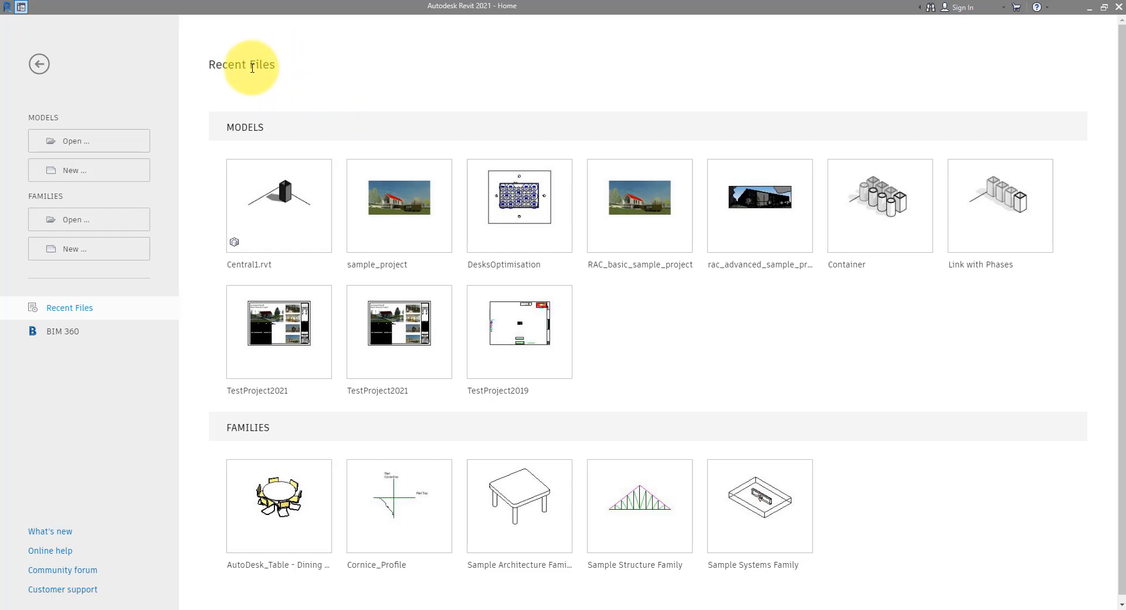
mouse_move(321, 127)
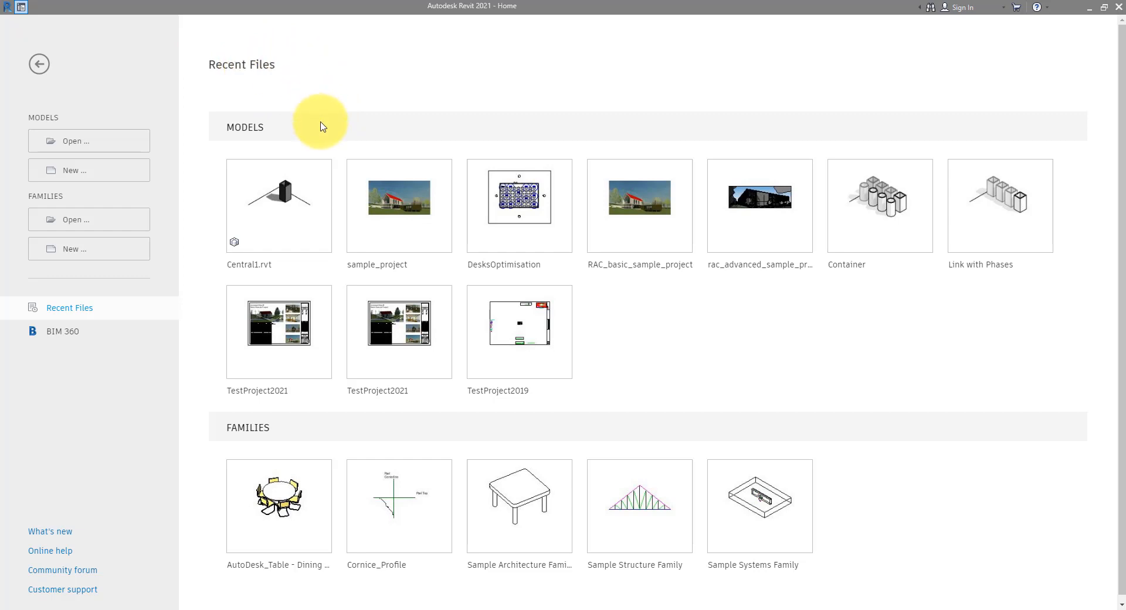
mouse_move(291, 205)
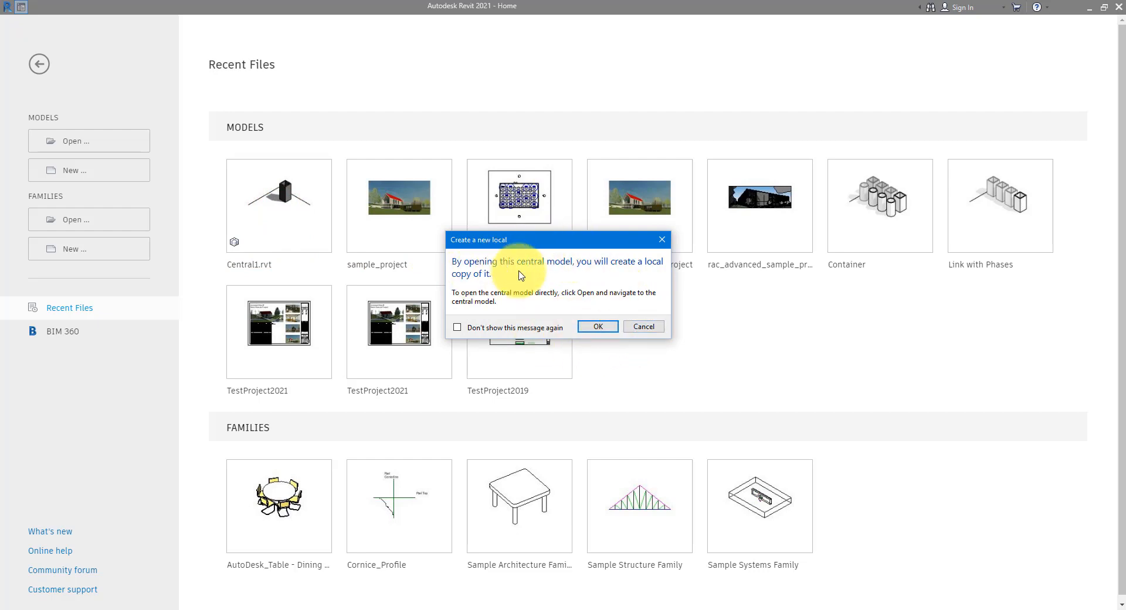
mouse_move(643, 326)
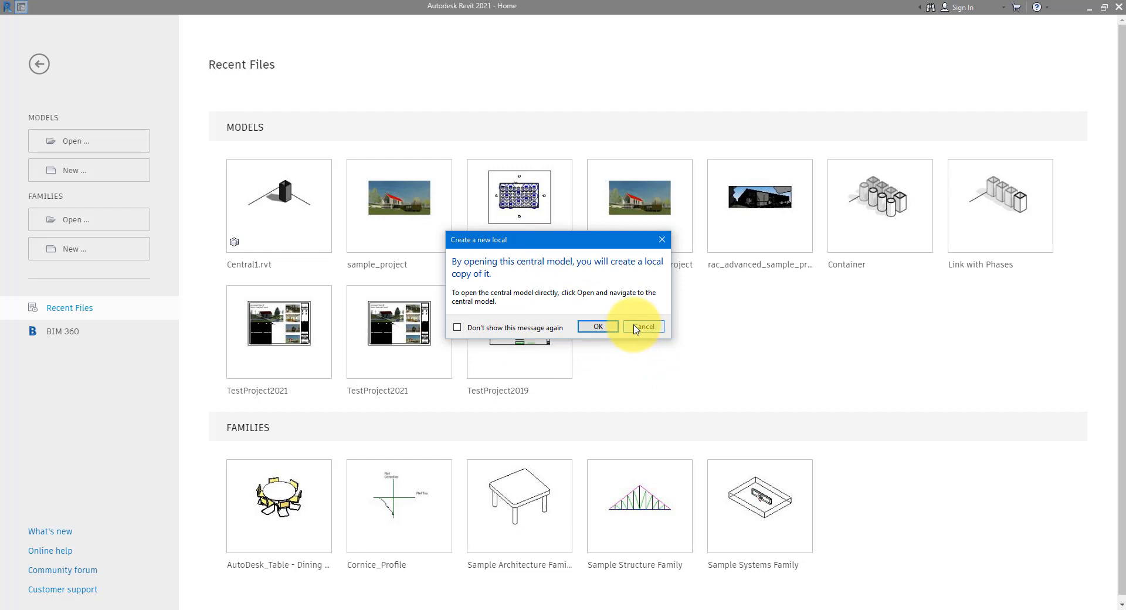
click(643, 326)
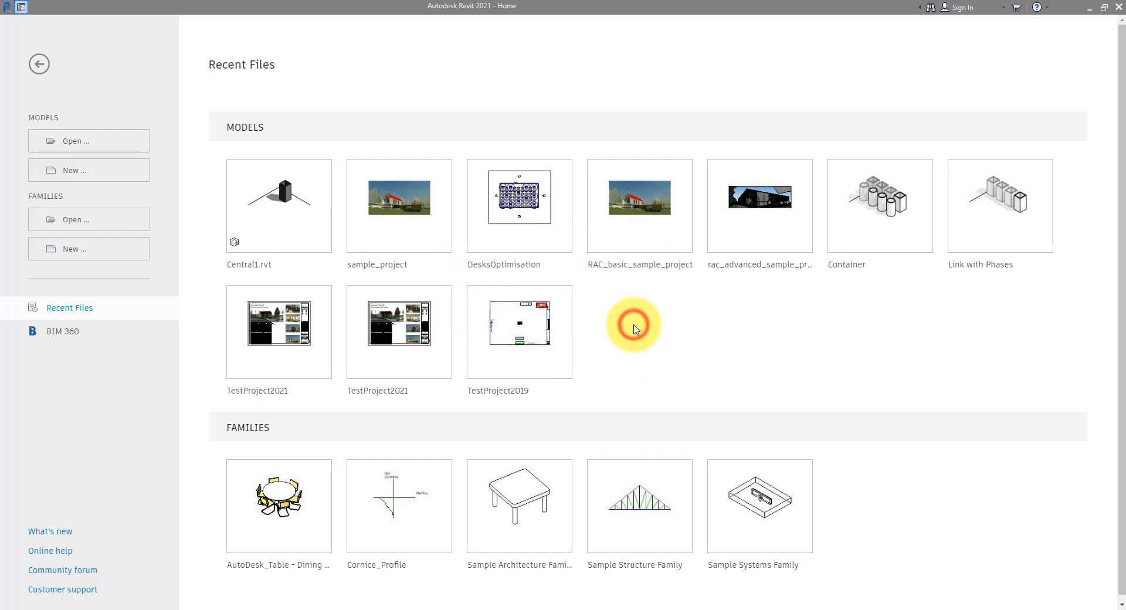
click(89, 140)
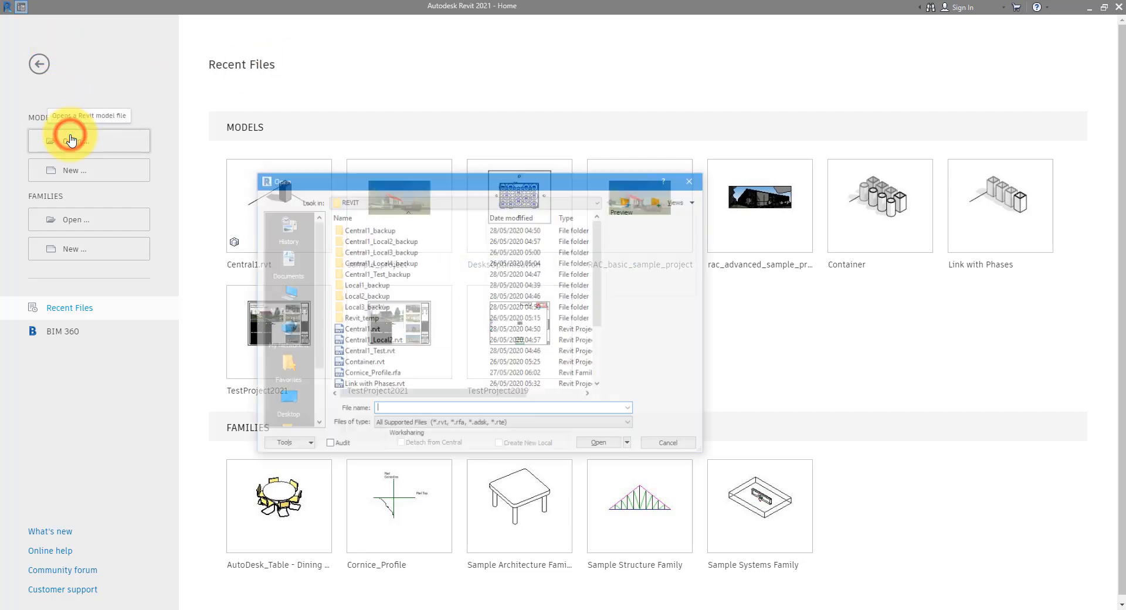
- Open Central1.rvt with Create New Local, resolving the duplicate local-name prompt
click(359, 329)
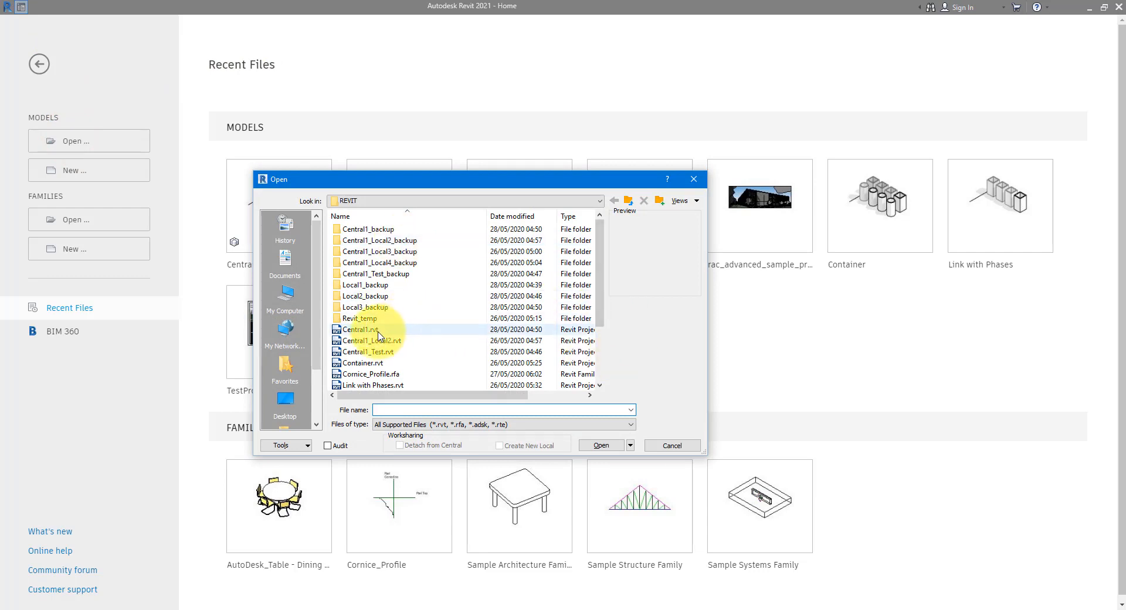
click(500, 446)
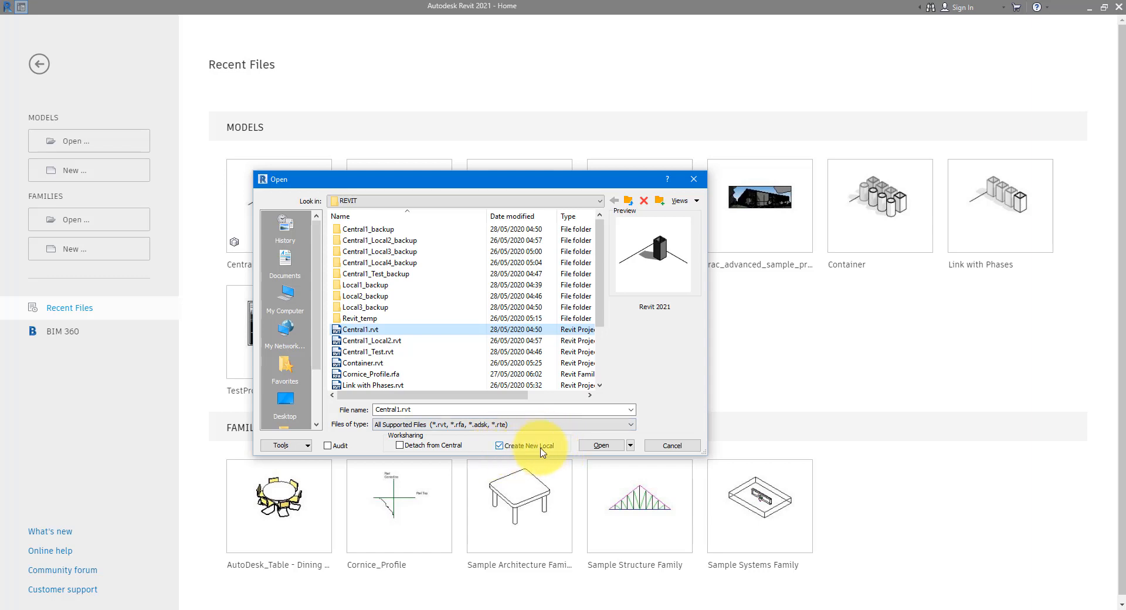
click(602, 445)
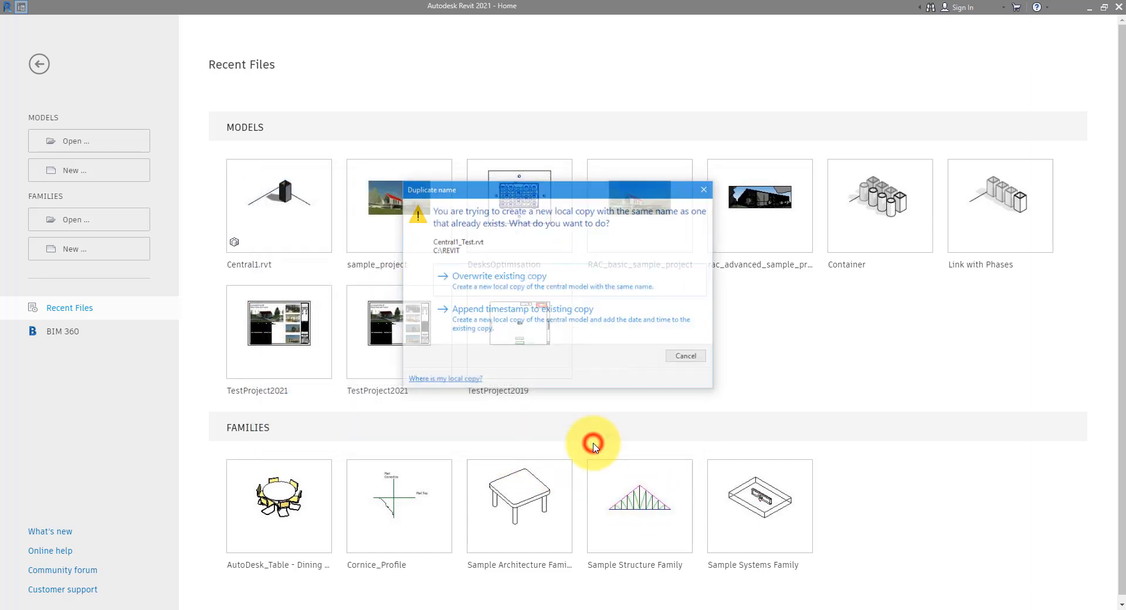
click(497, 281)
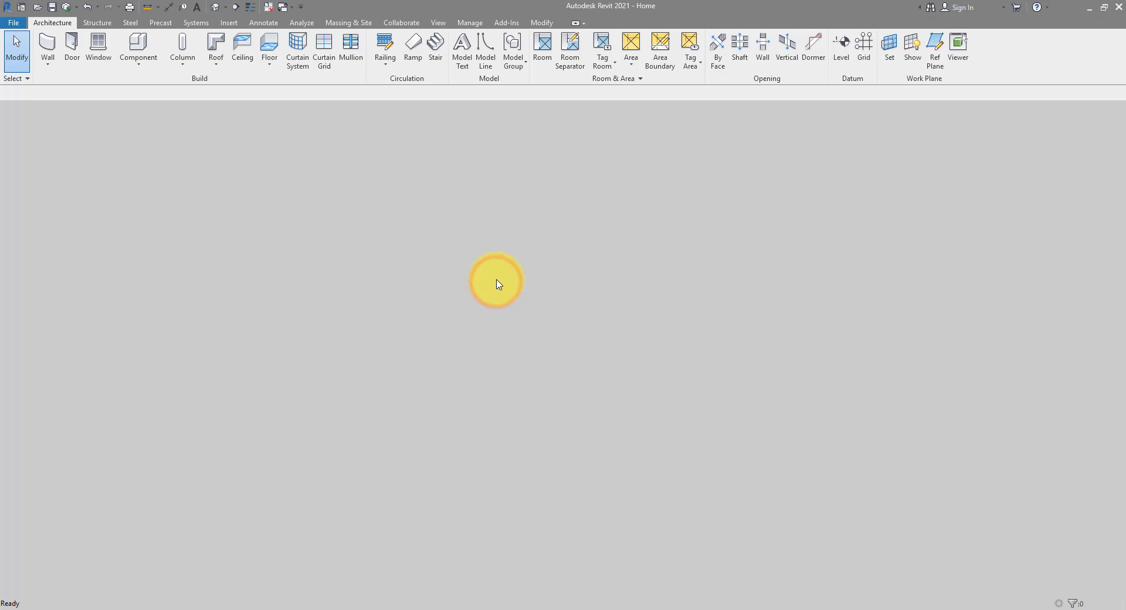